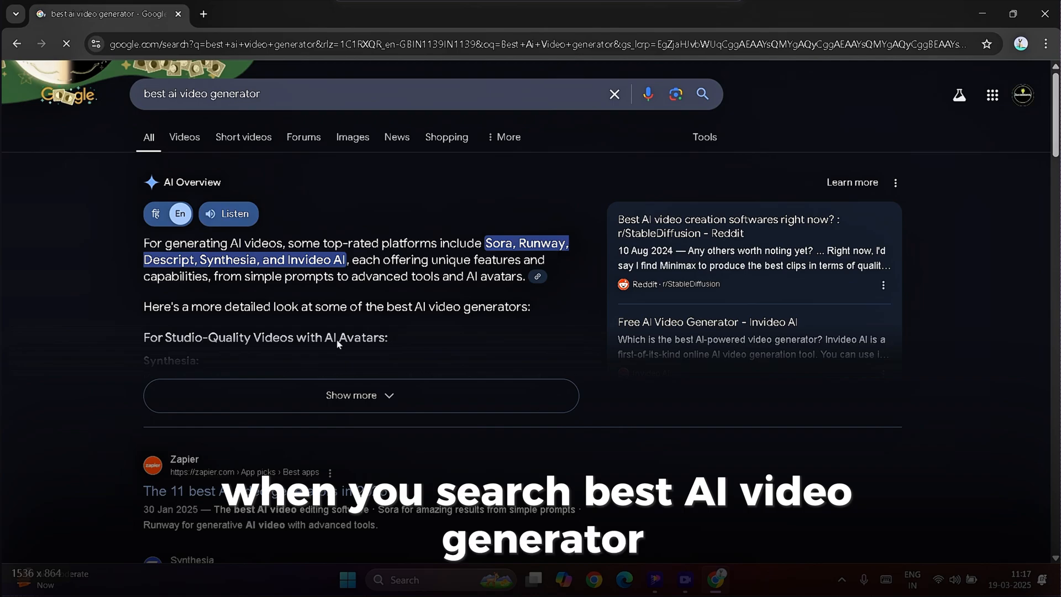
# Scroll through Google's AI Overview for 'best ai video generator'
pyautogui.scroll(-3)
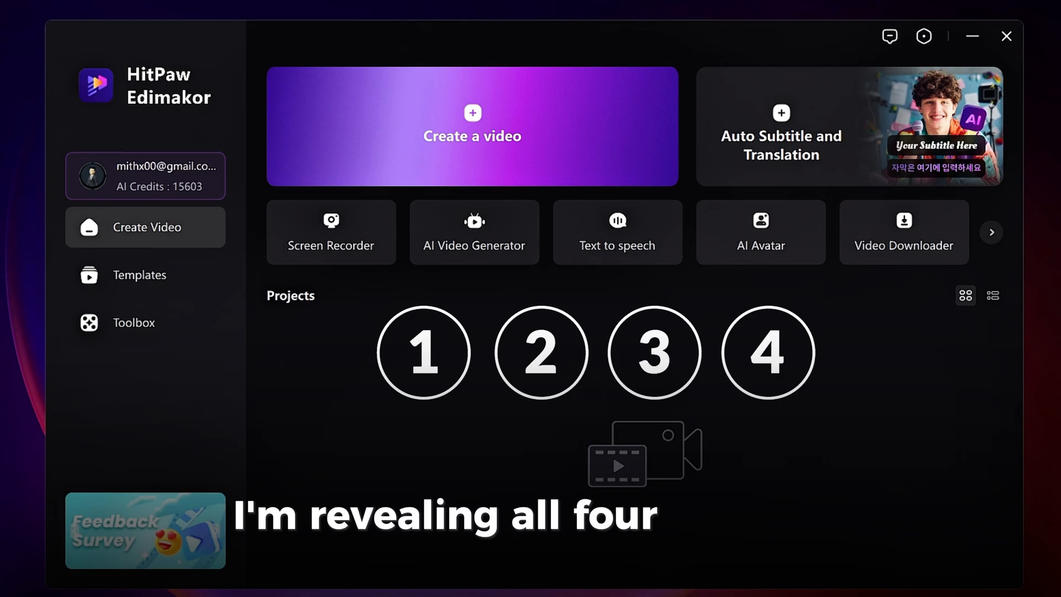
# Open the AI Video Generator tile on the Edimakor home screen
pyautogui.click(474, 232)
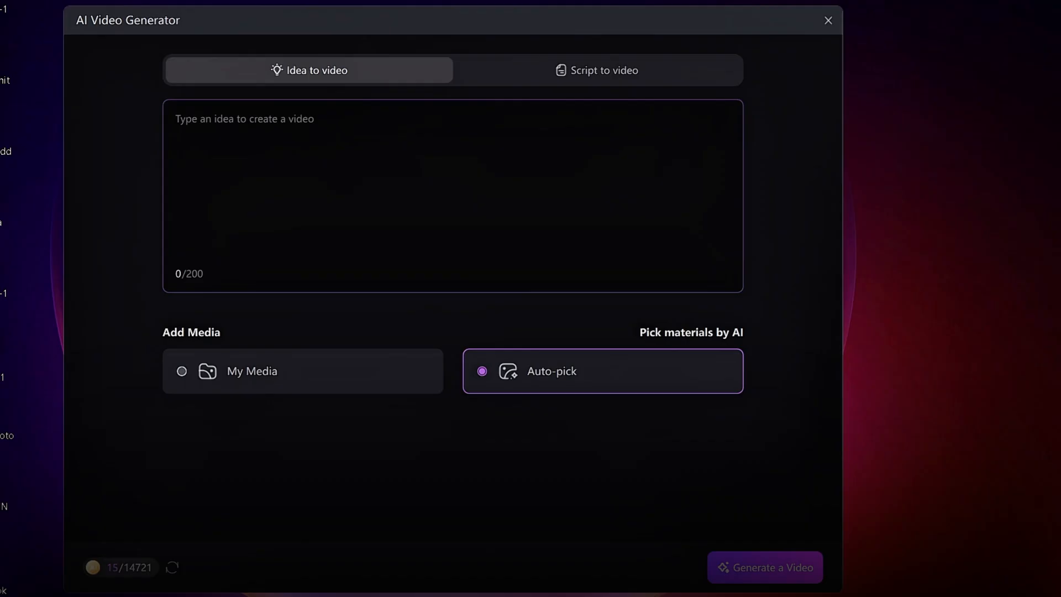
# Check Script to video, return to Idea to video, and generate the dinosaur-extinction video
pyautogui.click(598, 70)
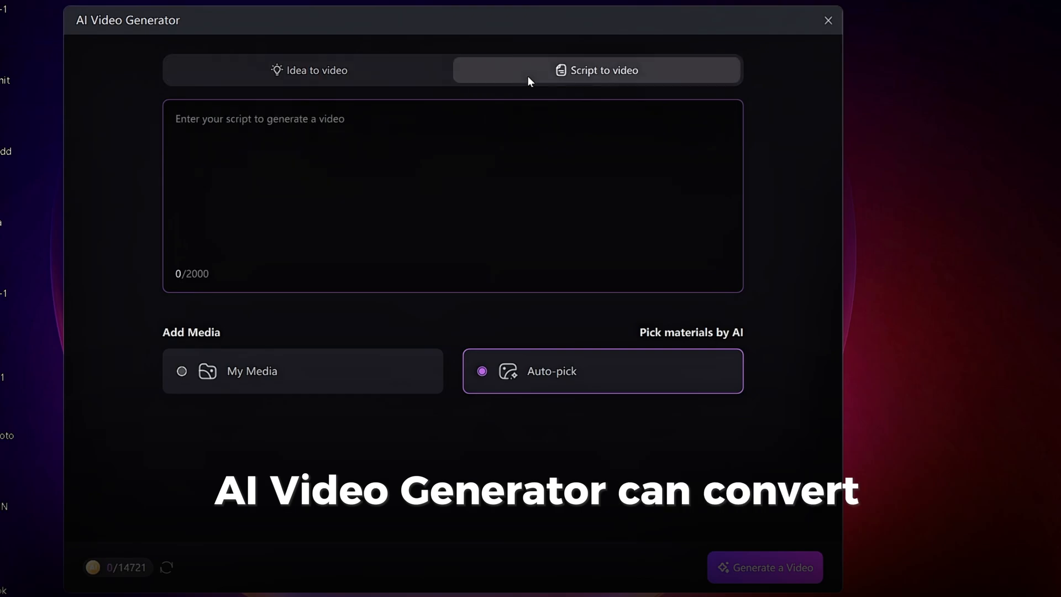
pyautogui.click(310, 70)
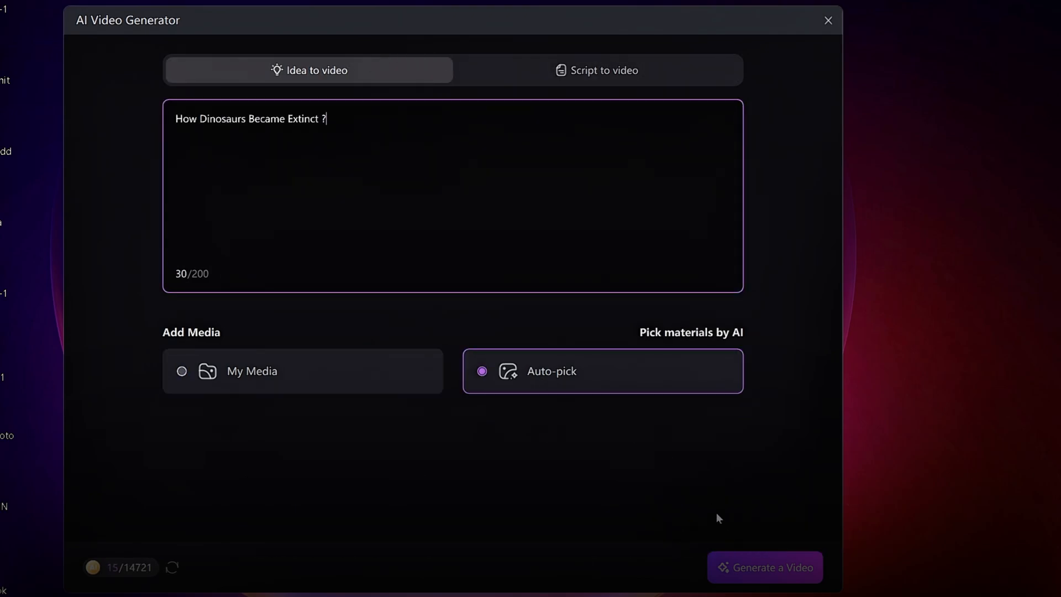
pyautogui.click(766, 567)
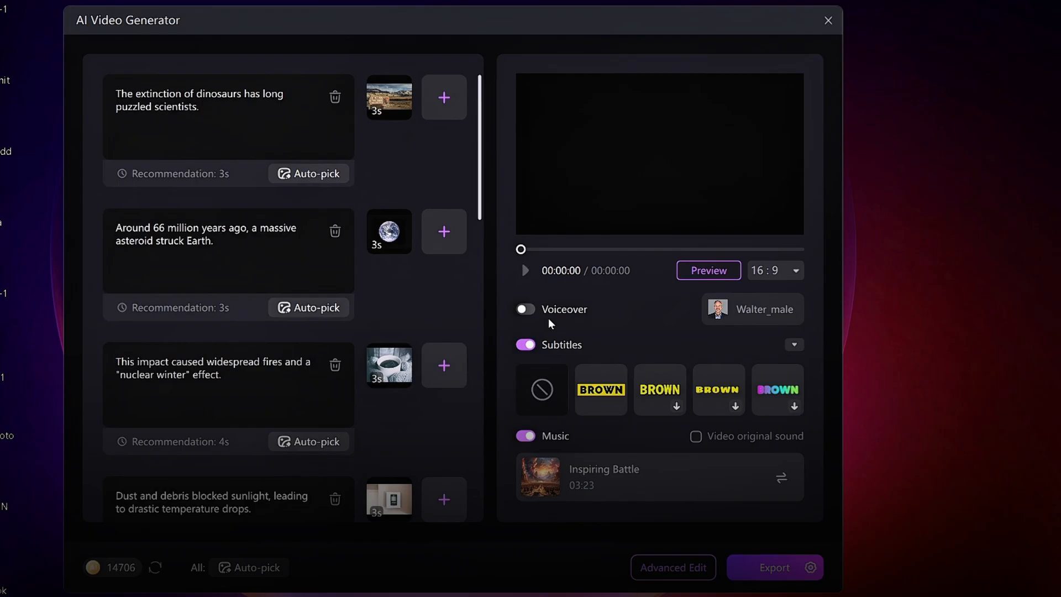
# Switch Voiceover on and bring up the voice list from the Walter_male button
pyautogui.click(525, 309)
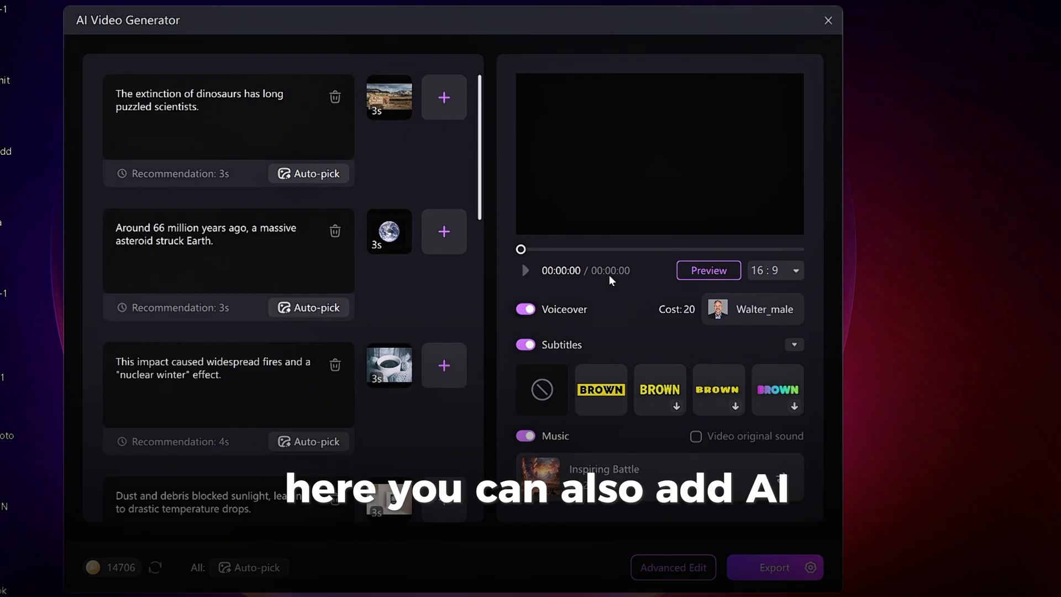
pyautogui.click(751, 308)
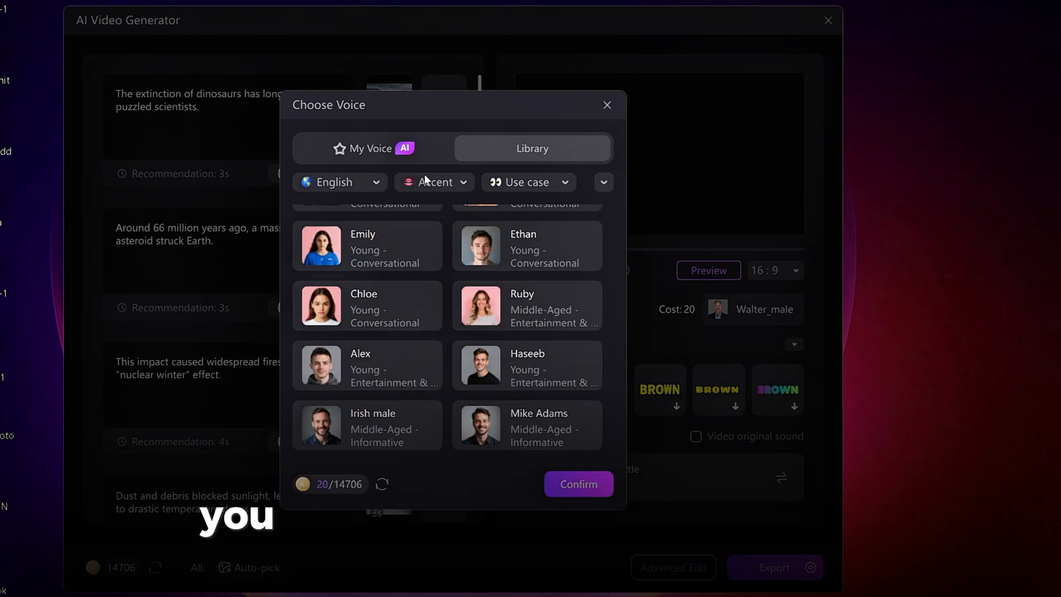
# Filter the voice library to Young voices
pyautogui.click(602, 182)
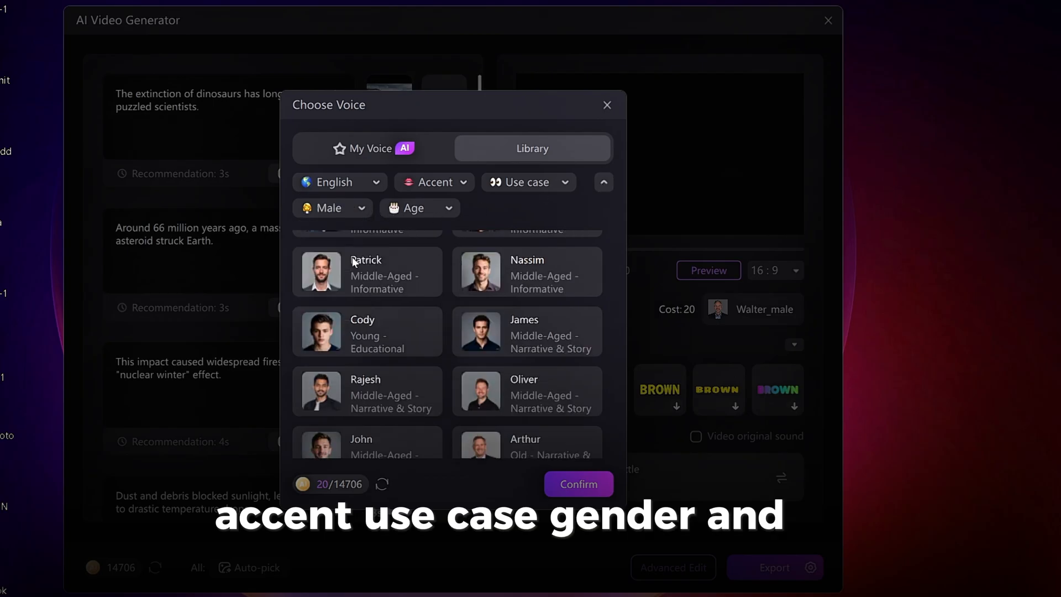
pyautogui.click(419, 208)
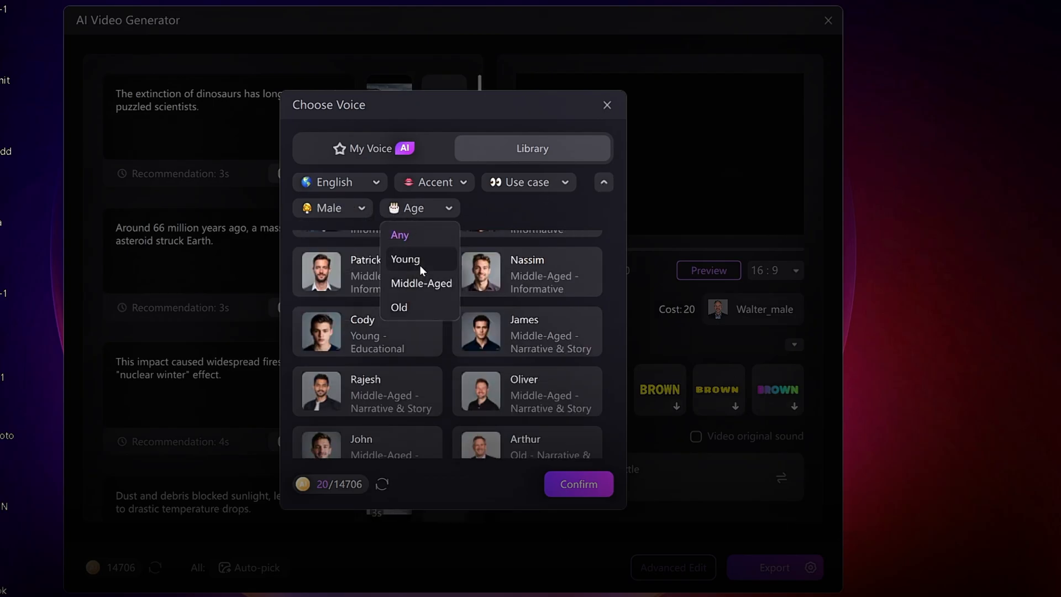
pyautogui.click(404, 259)
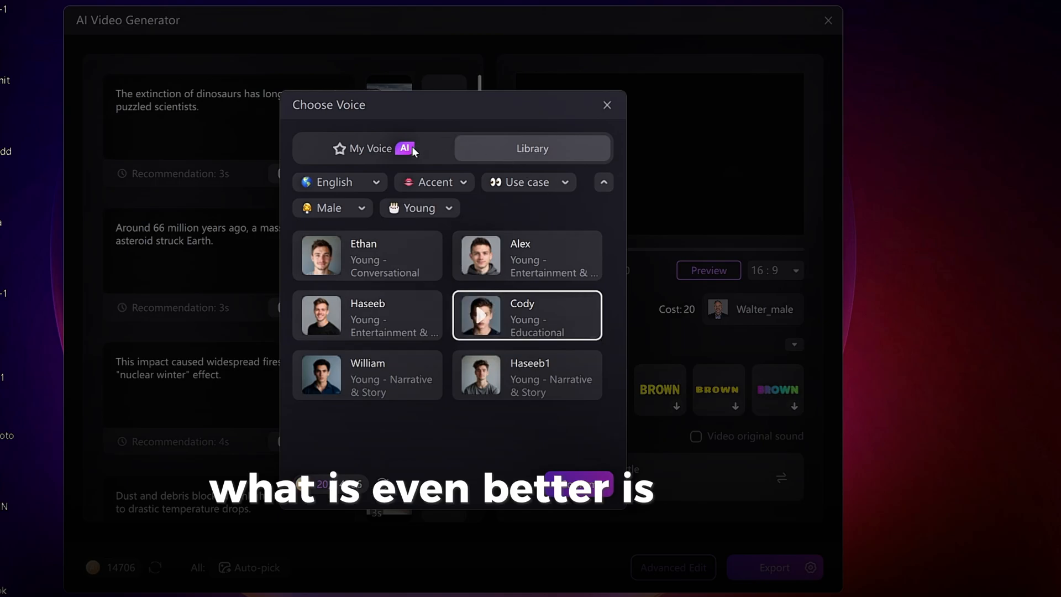
# Peek at My Voice and voice cloning, then confirm Cody as narrator
pyautogui.click(371, 148)
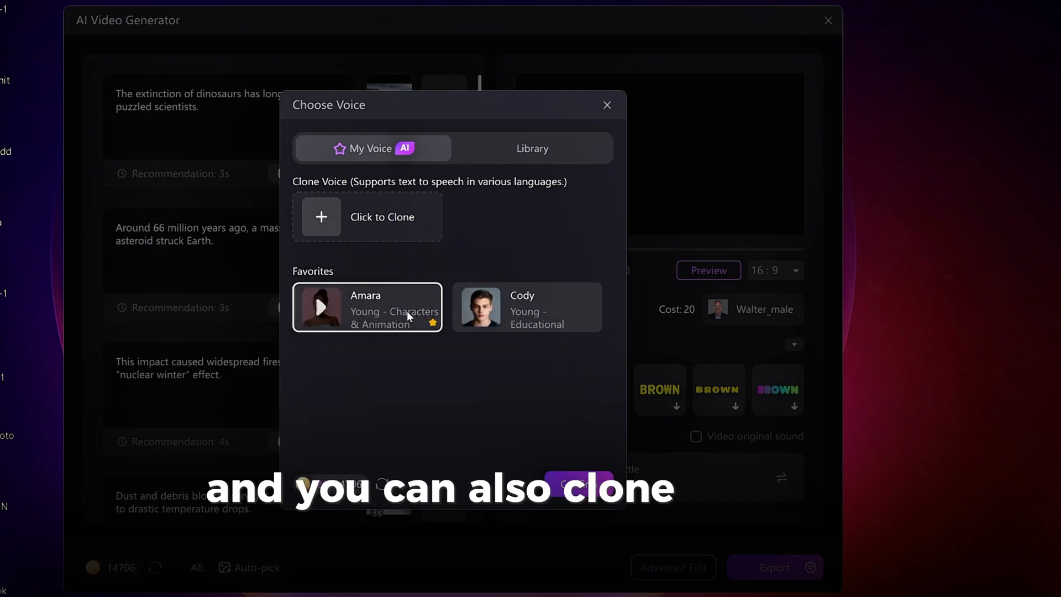
pyautogui.click(367, 217)
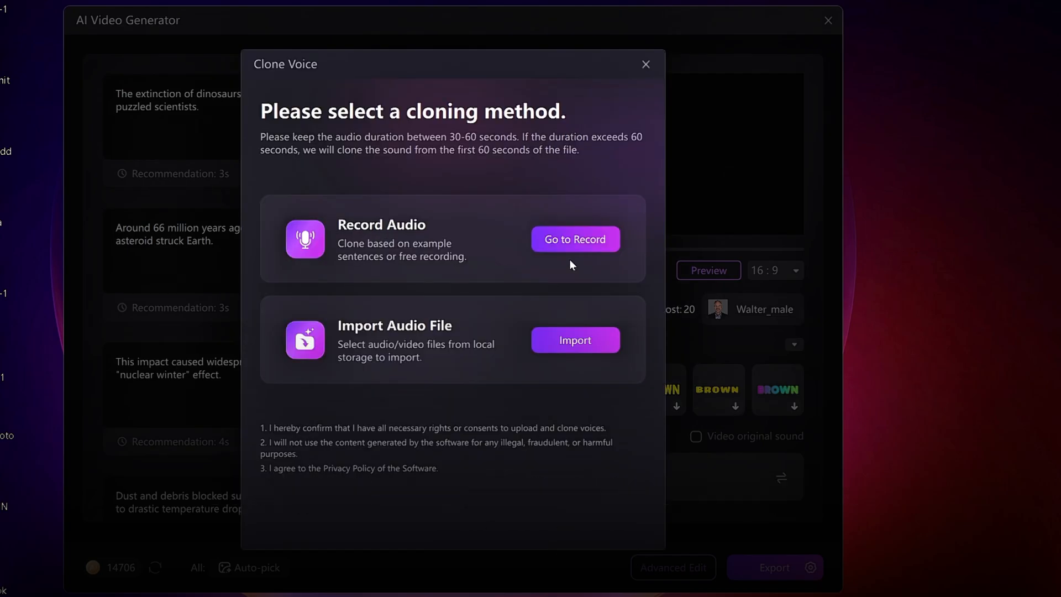
pyautogui.click(646, 64)
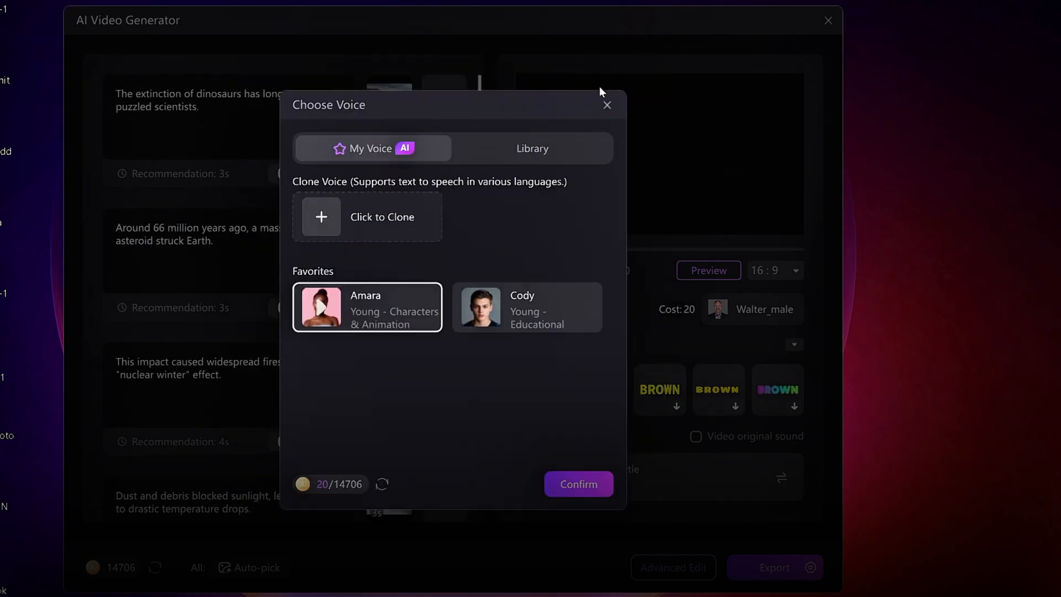
pyautogui.click(527, 308)
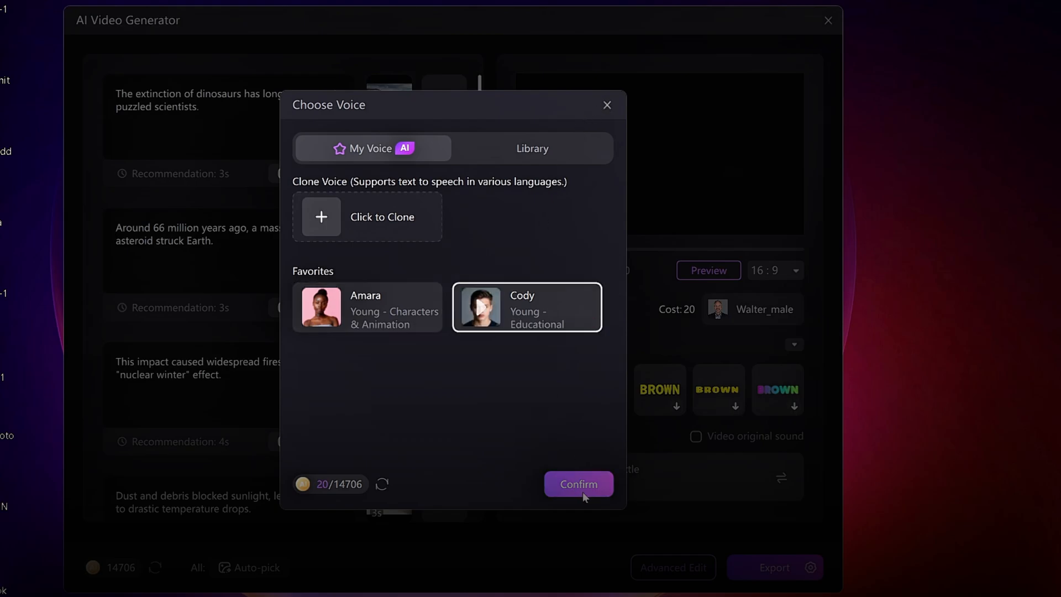
pyautogui.click(579, 485)
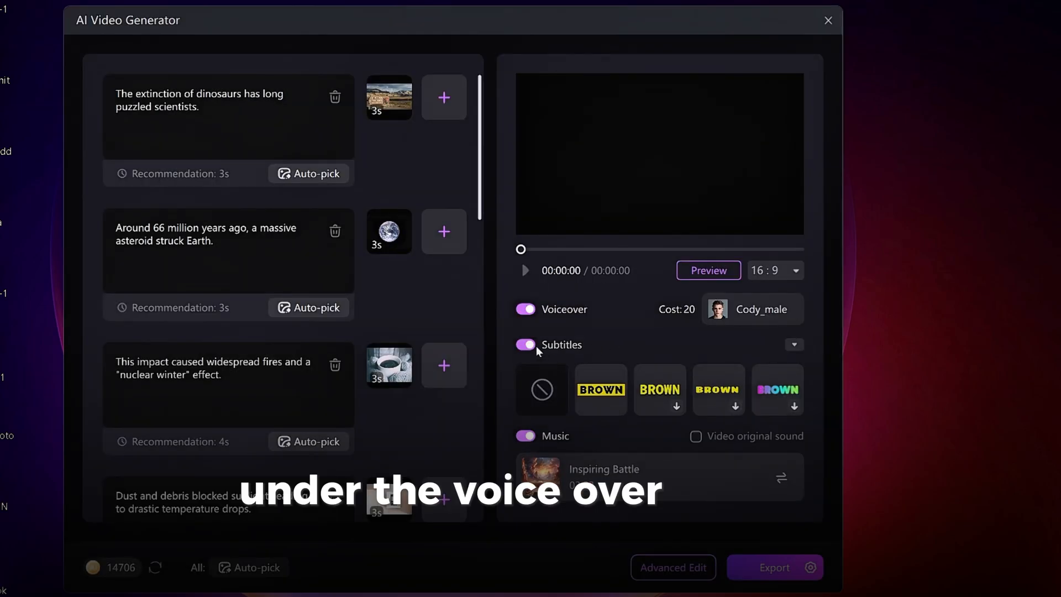
# Keep Inspiring Battle as background music and export the dinosaur video
pyautogui.click(600, 390)
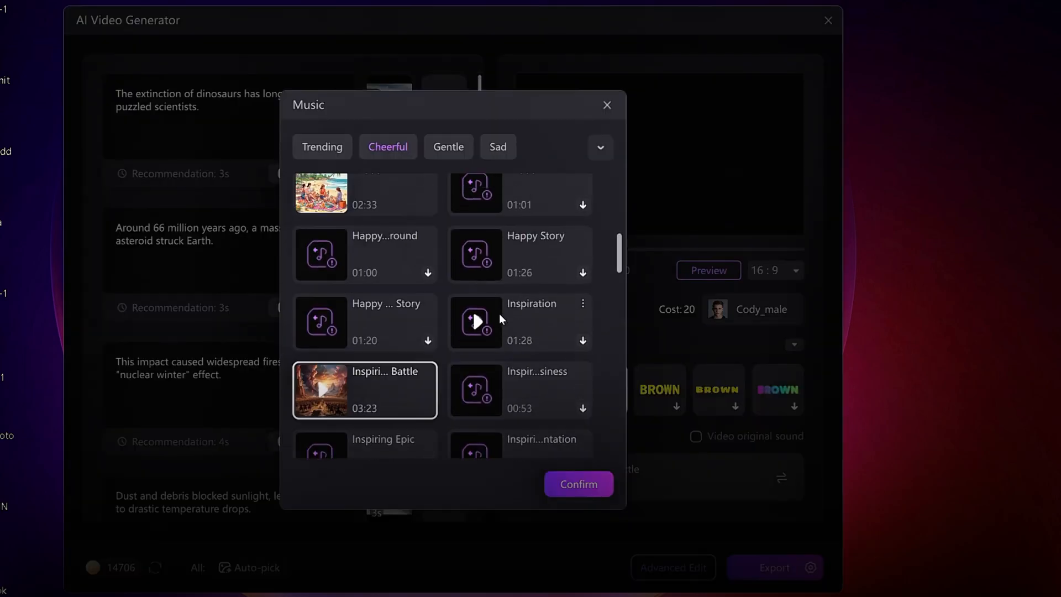
pyautogui.click(578, 484)
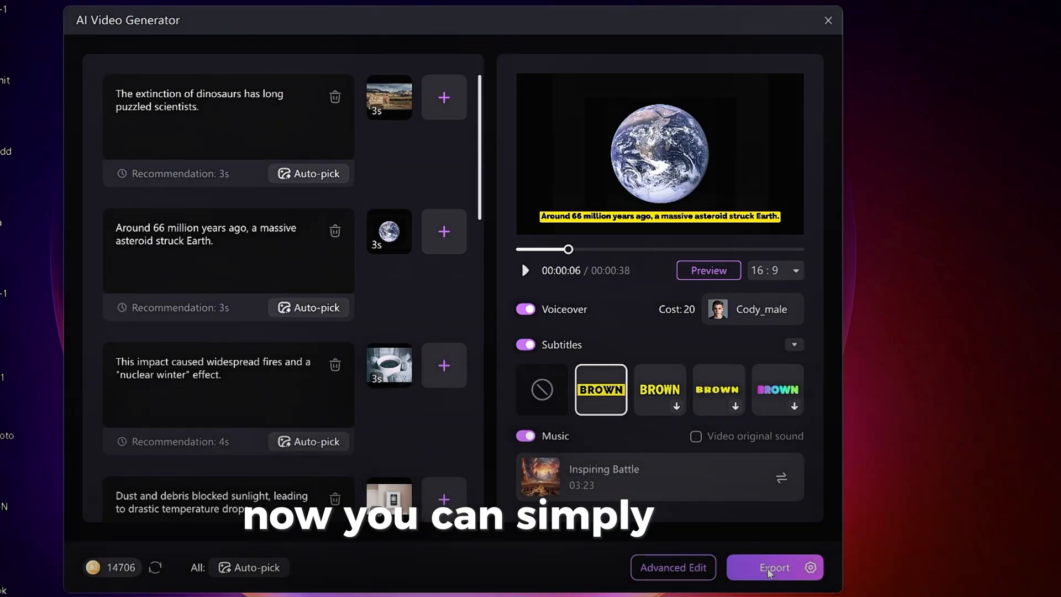
pyautogui.click(774, 567)
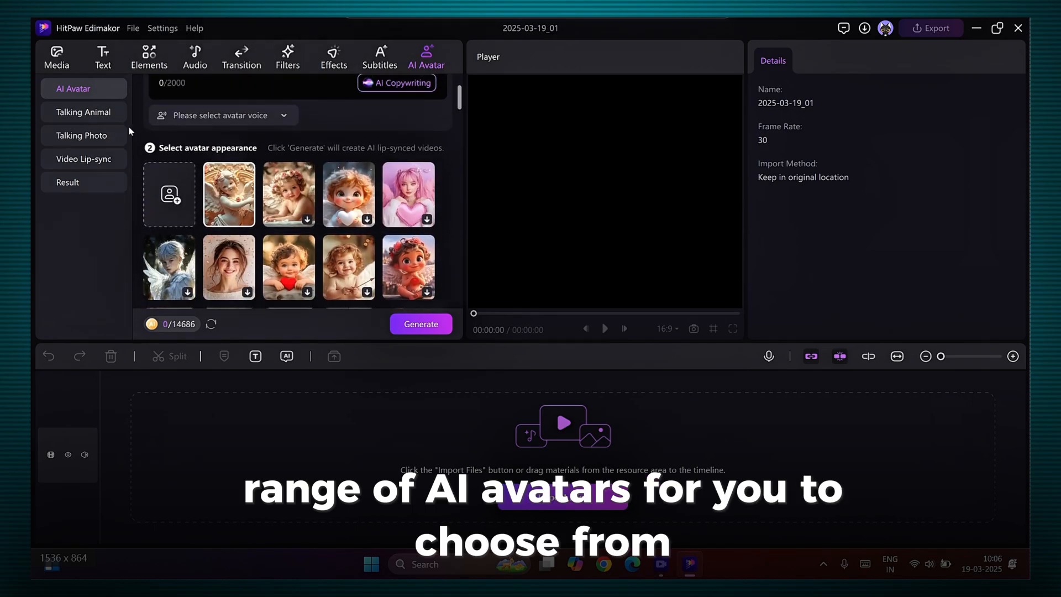
# Browse the talking-animal and human AI avatars and preview a presenter
pyautogui.click(83, 112)
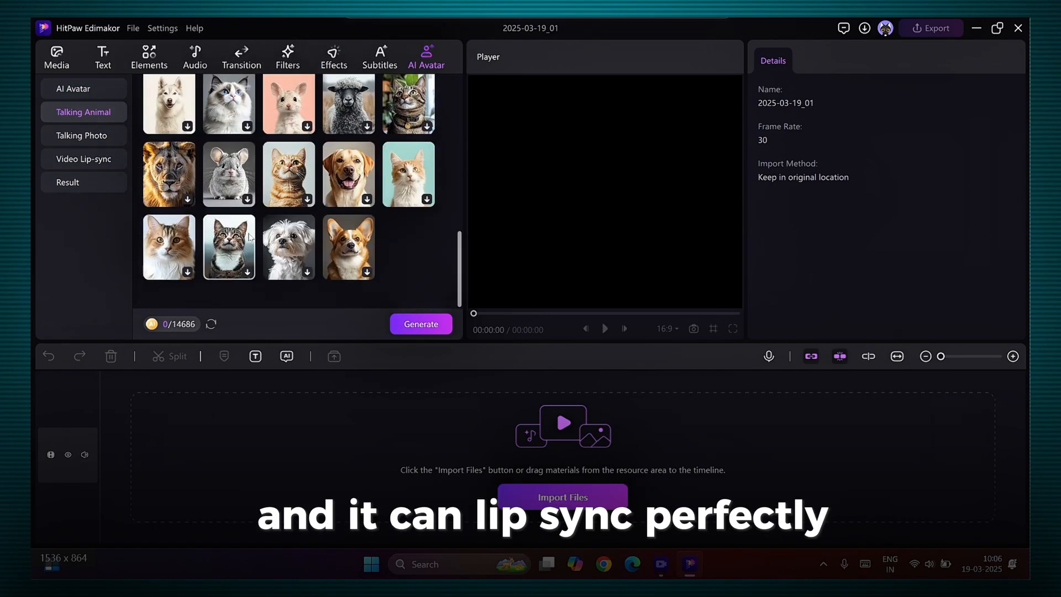
pyautogui.click(84, 87)
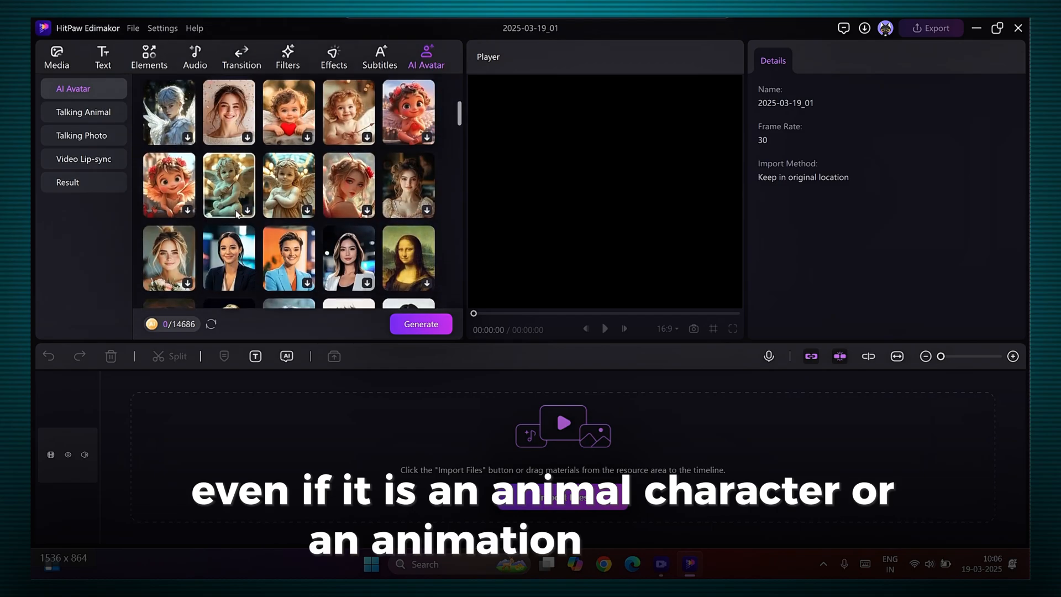
pyautogui.scroll(-3)
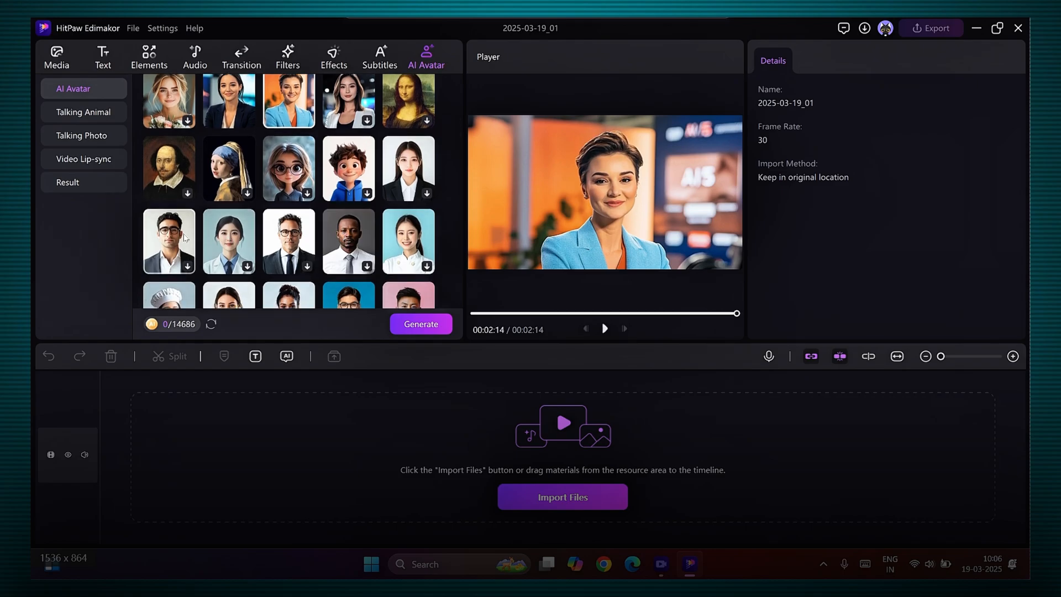
pyautogui.click(605, 329)
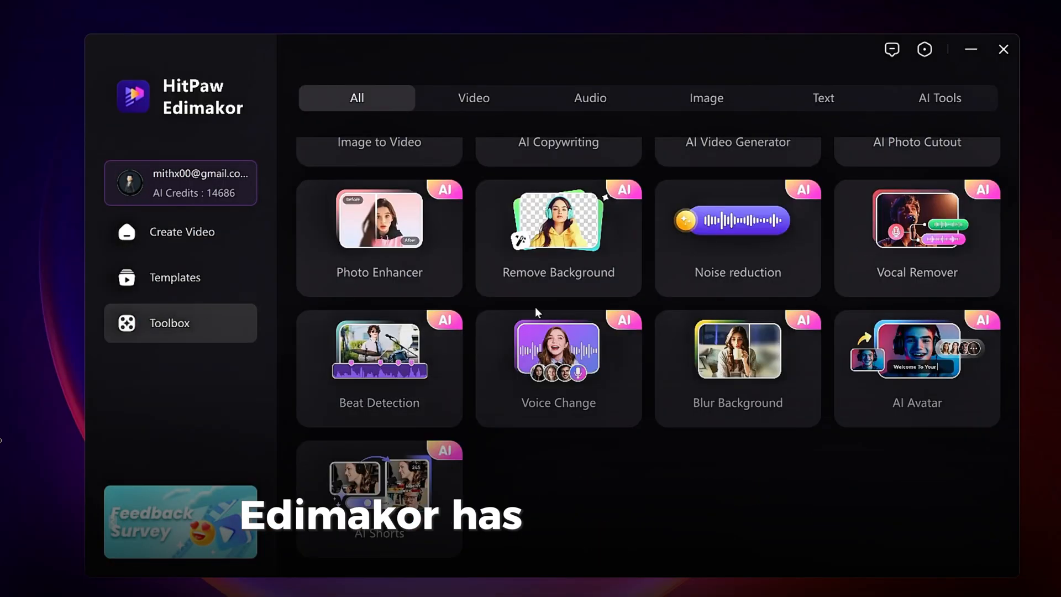
# Generate AI Shorts from the talk-show video with 30s highlights and yellow subtitles
pyautogui.click(379, 488)
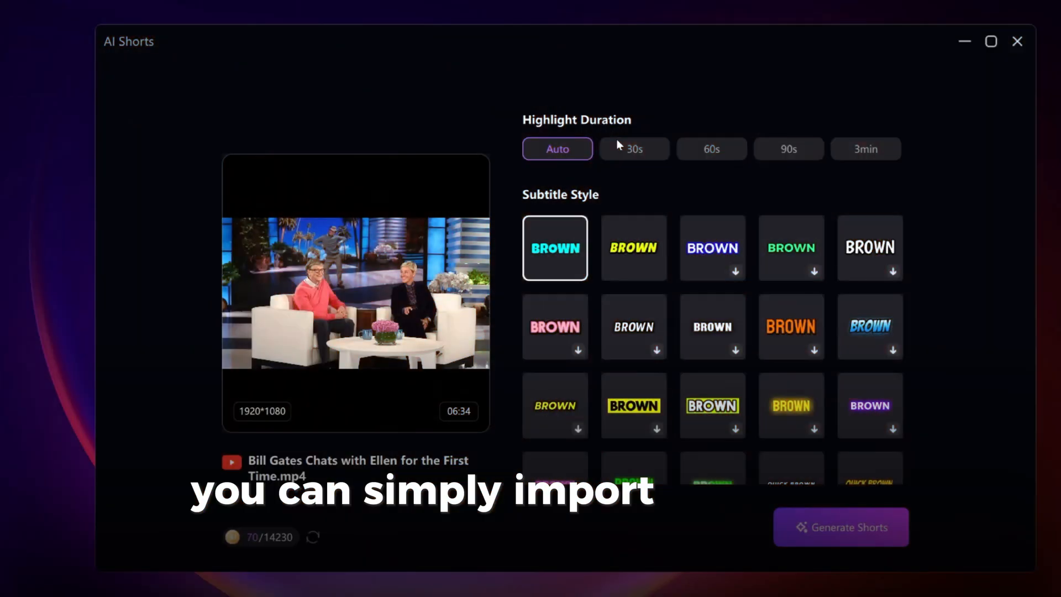
pyautogui.click(633, 149)
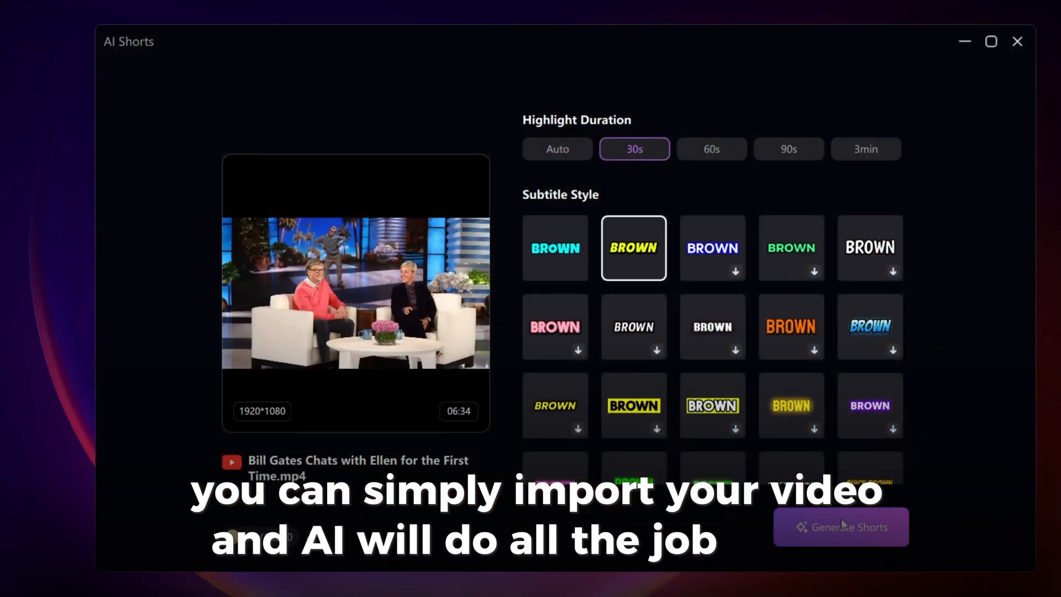
pyautogui.click(841, 526)
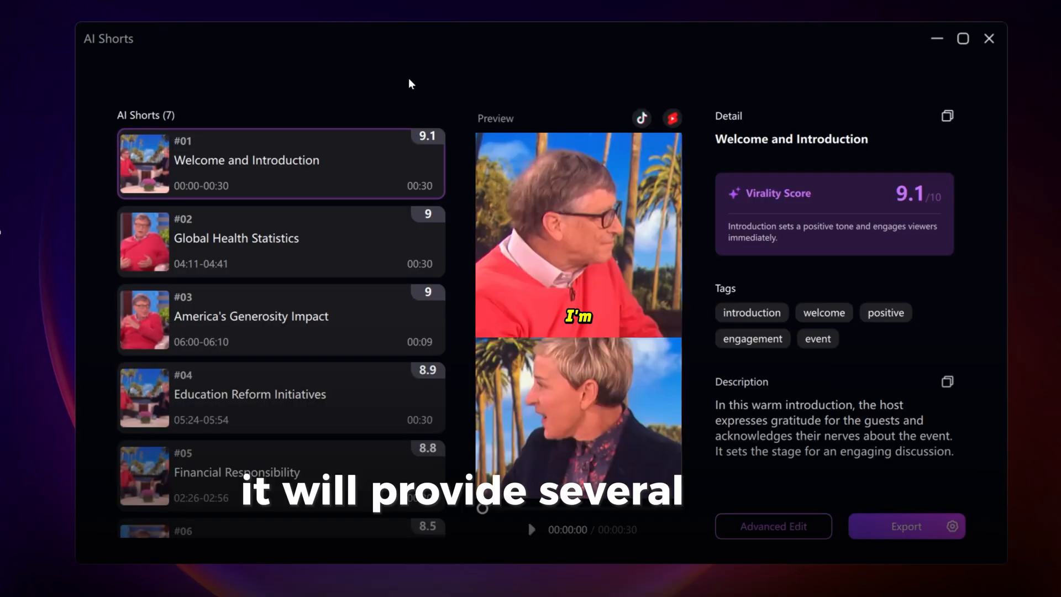
# Close the AI Shorts results to return to the empty project's Media tab
pyautogui.click(530, 530)
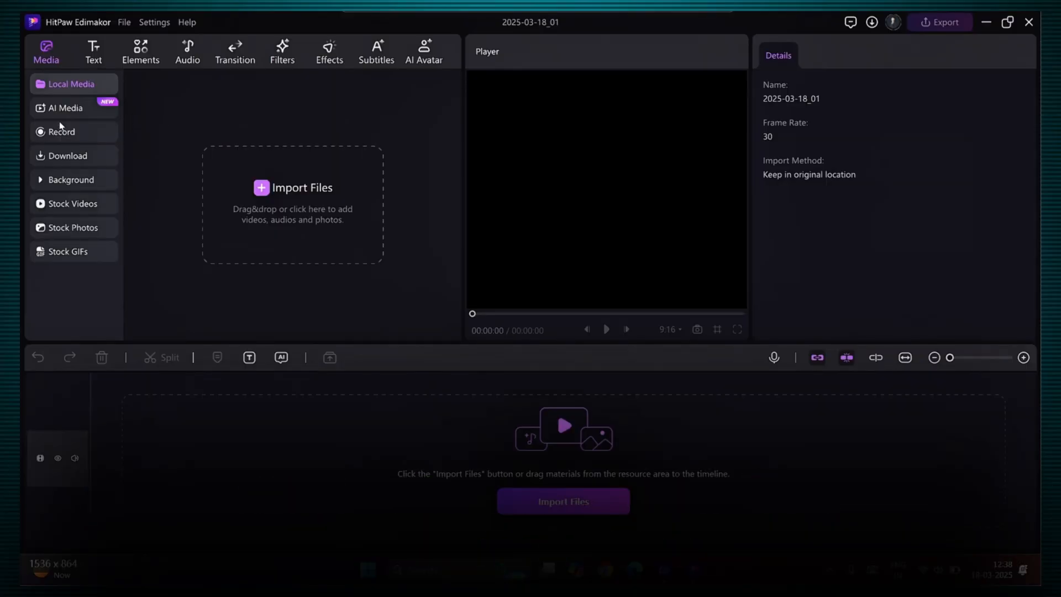
# Pick the Hug Your Love AI Media template and upload the COUPLE photo
pyautogui.click(65, 107)
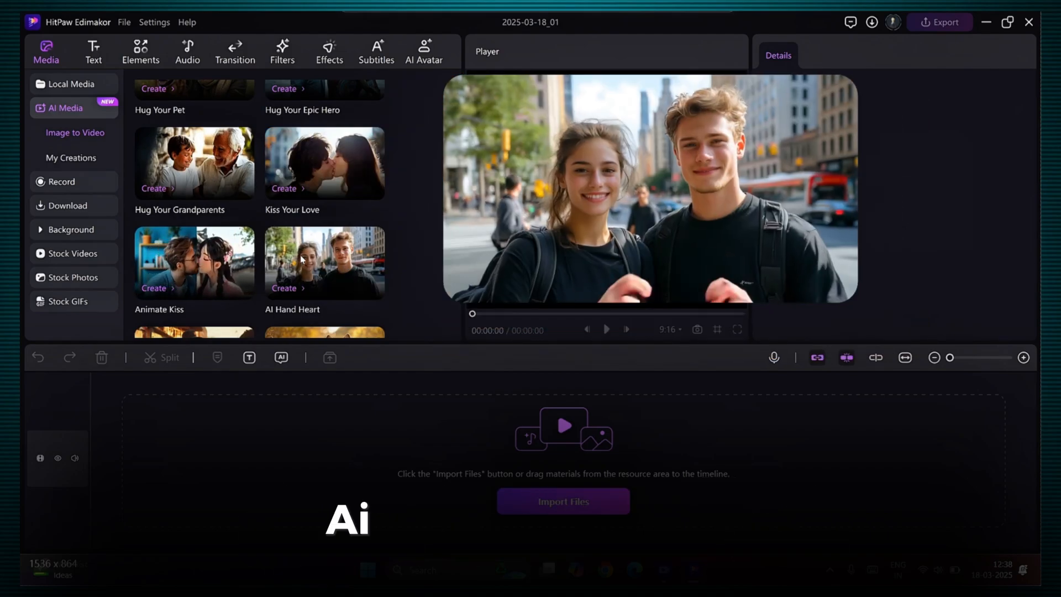
pyautogui.scroll(-3)
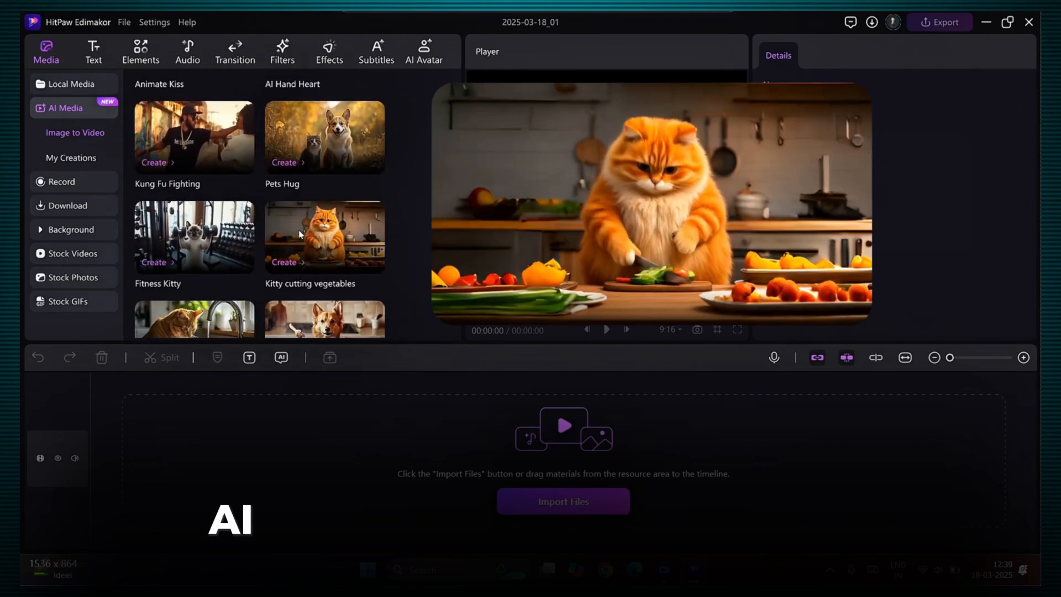
pyautogui.scroll(-3)
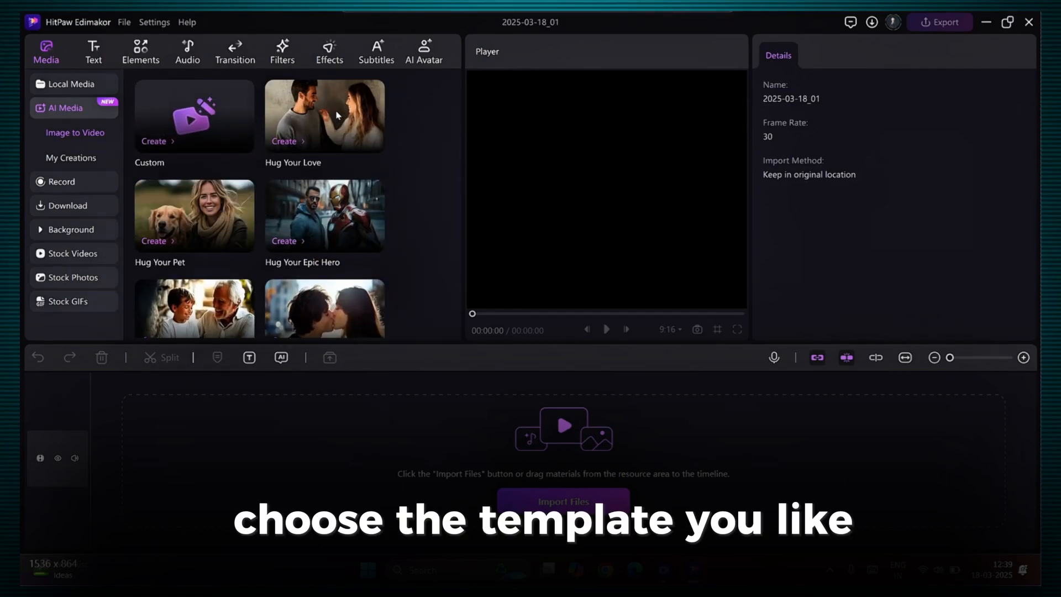
pyautogui.click(563, 500)
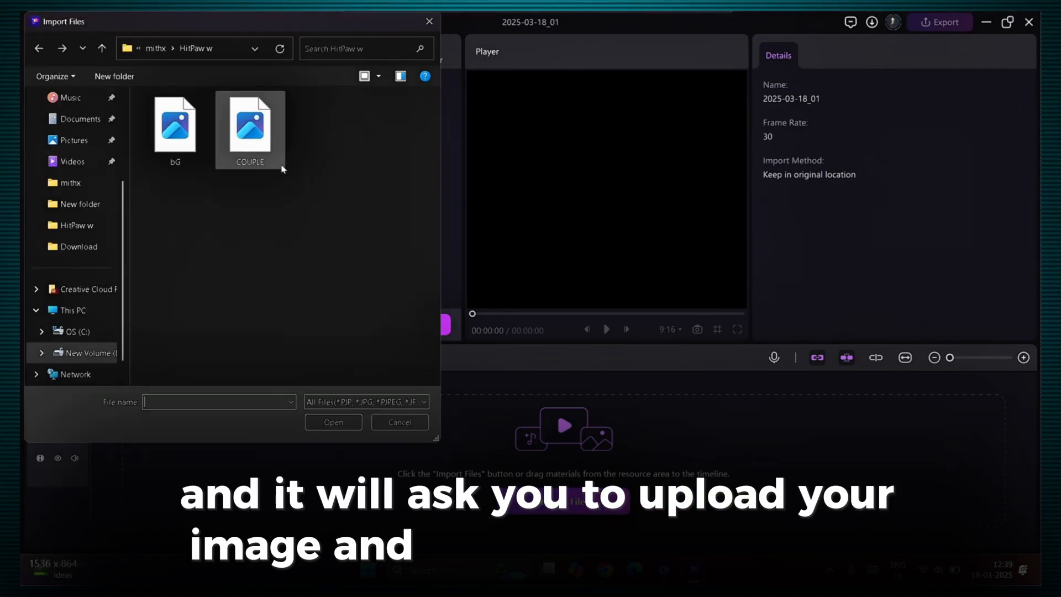
pyautogui.click(250, 125)
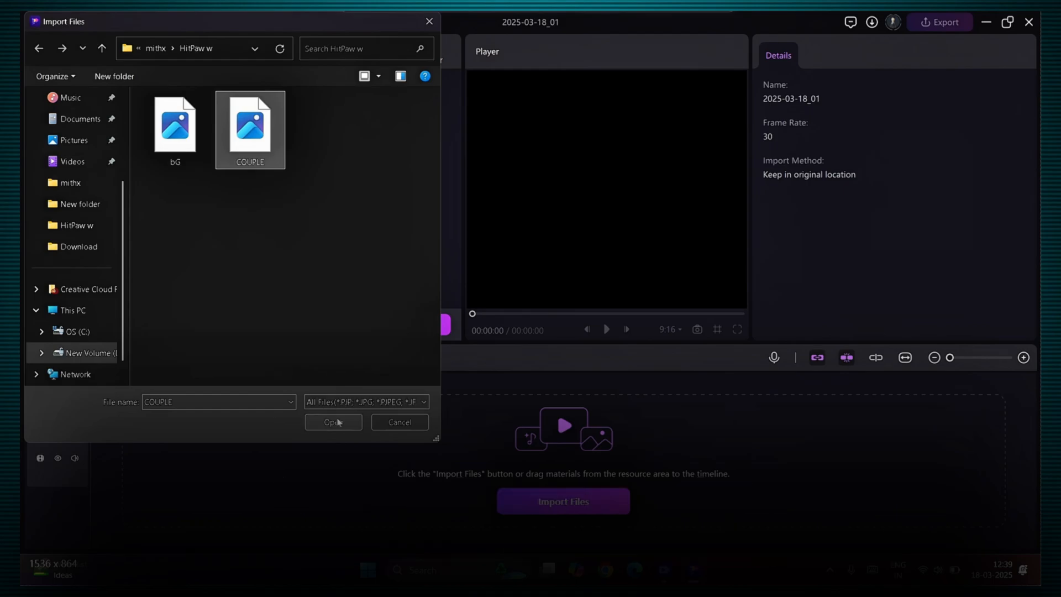
pyautogui.click(332, 422)
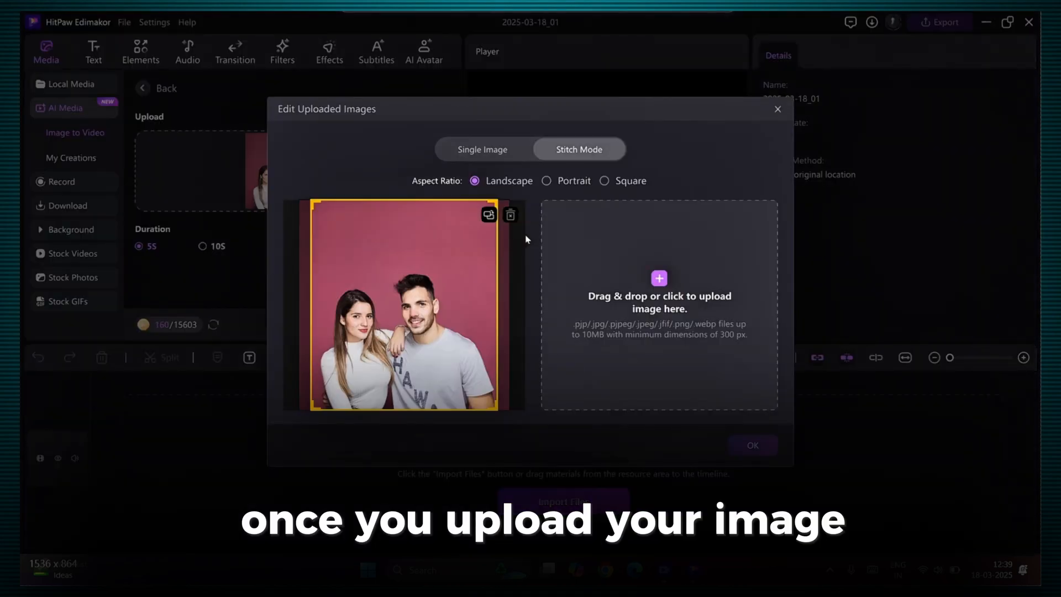
# Try Square and Stitch Mode, then confirm a single landscape crop of the couple photo
pyautogui.click(604, 181)
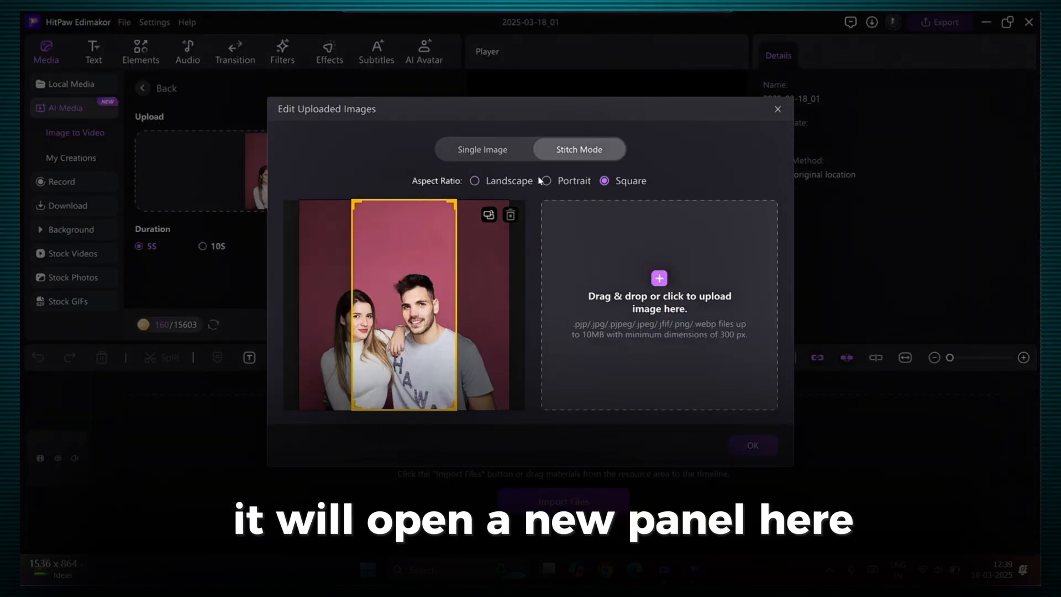
pyautogui.click(482, 148)
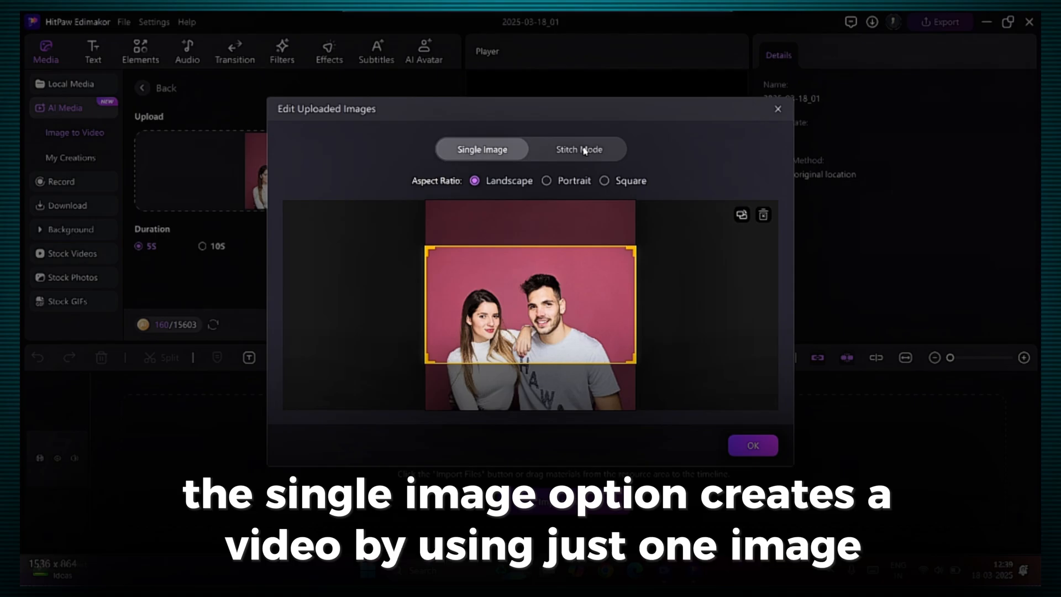
pyautogui.click(579, 148)
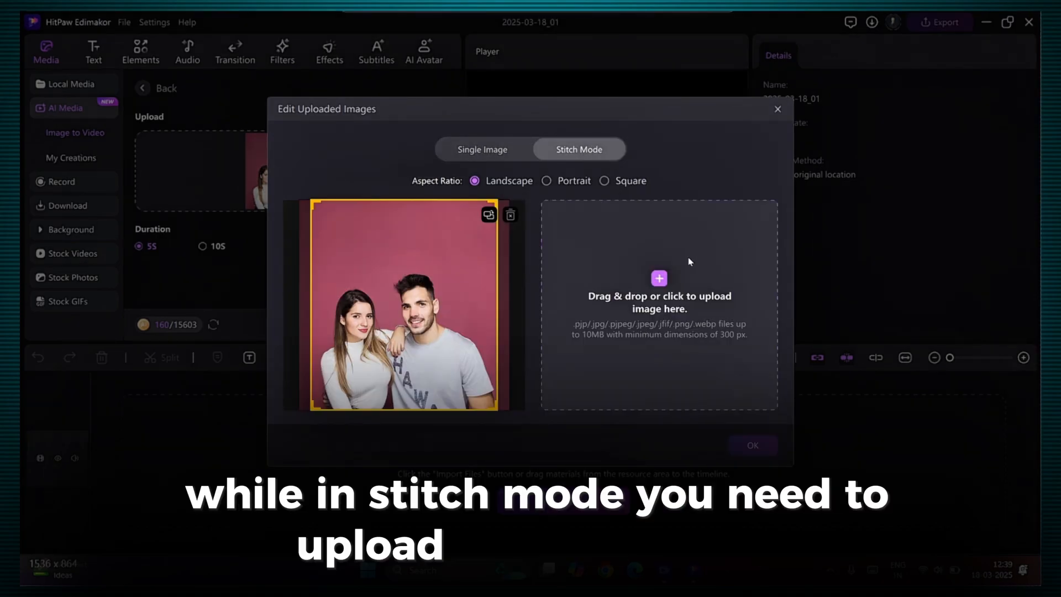
pyautogui.click(482, 148)
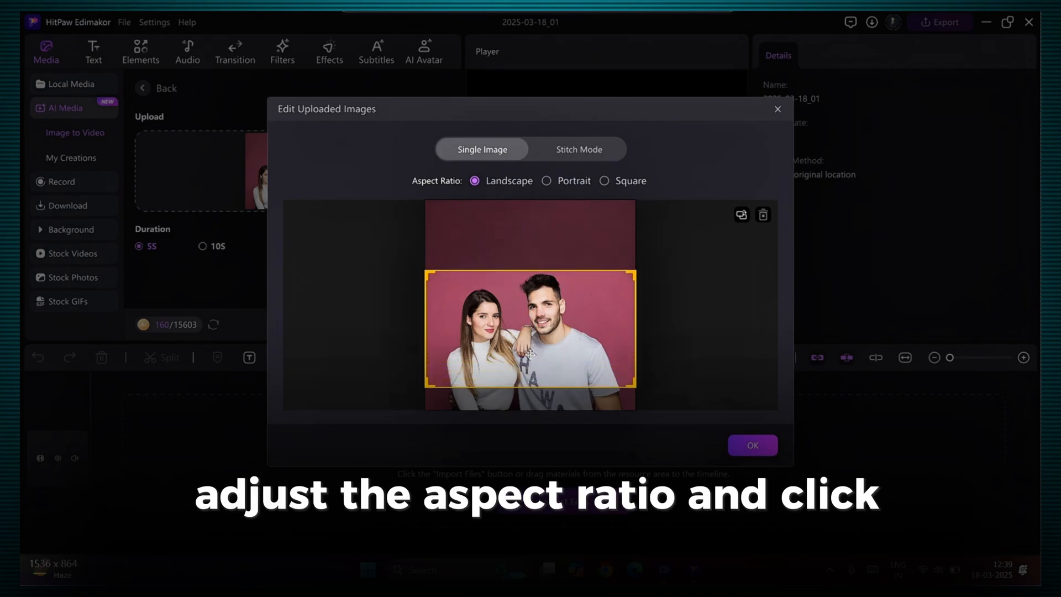
pyautogui.click(752, 445)
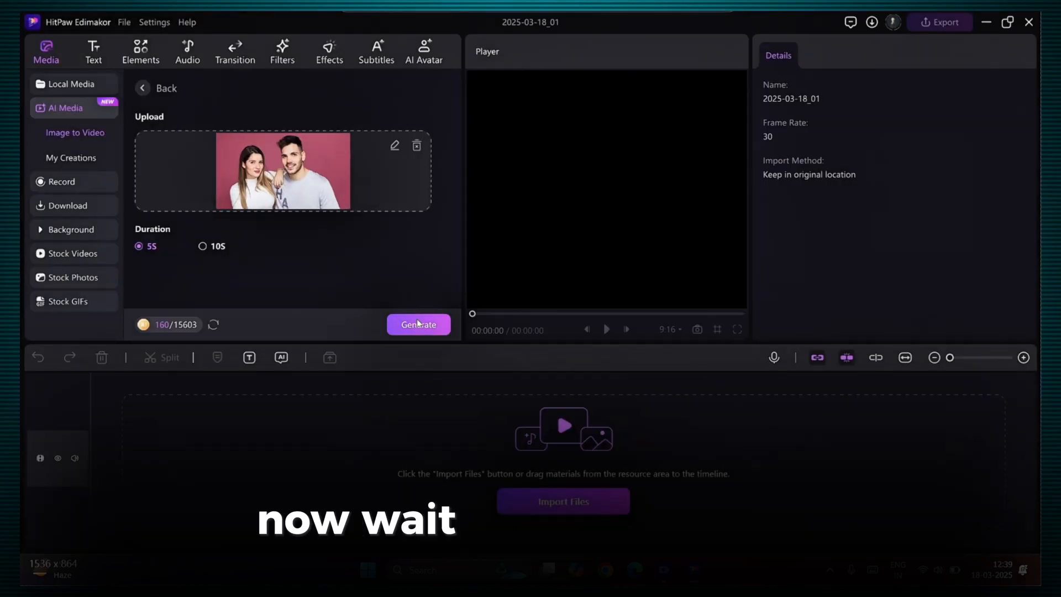
# Generate the five-second Hug Your Love clip and open a blank custom Image to Video page
pyautogui.click(418, 324)
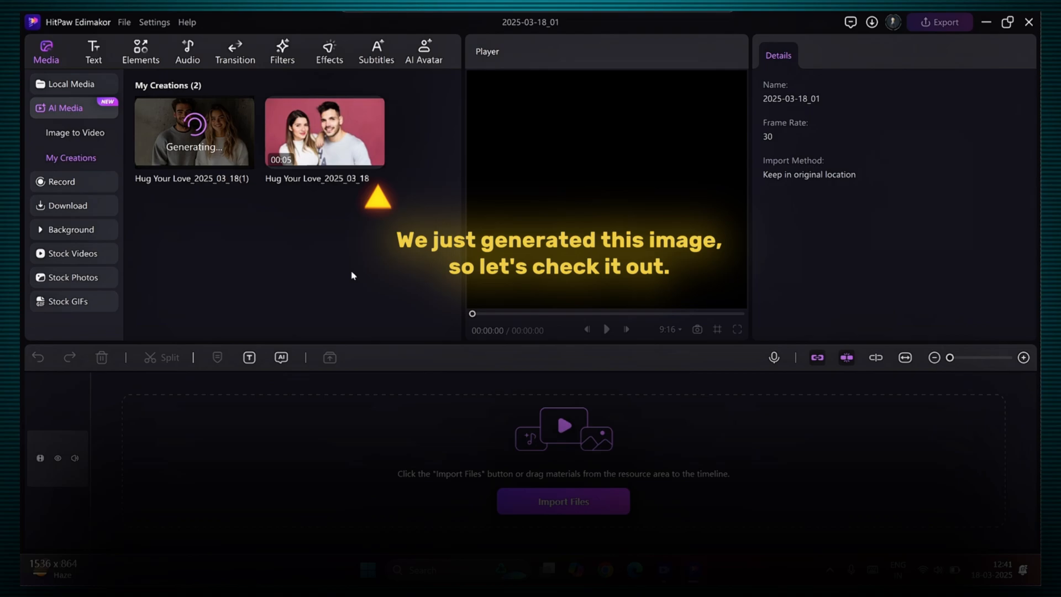
pyautogui.click(323, 131)
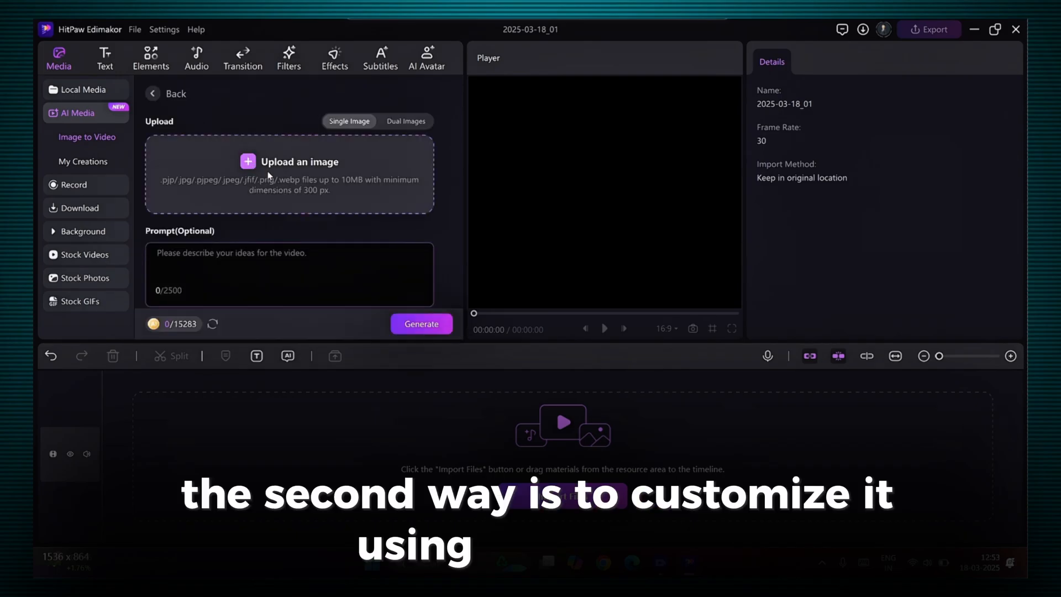
# Choose Dual Images mode and upload the woman's portrait as the start frame
pyautogui.click(405, 121)
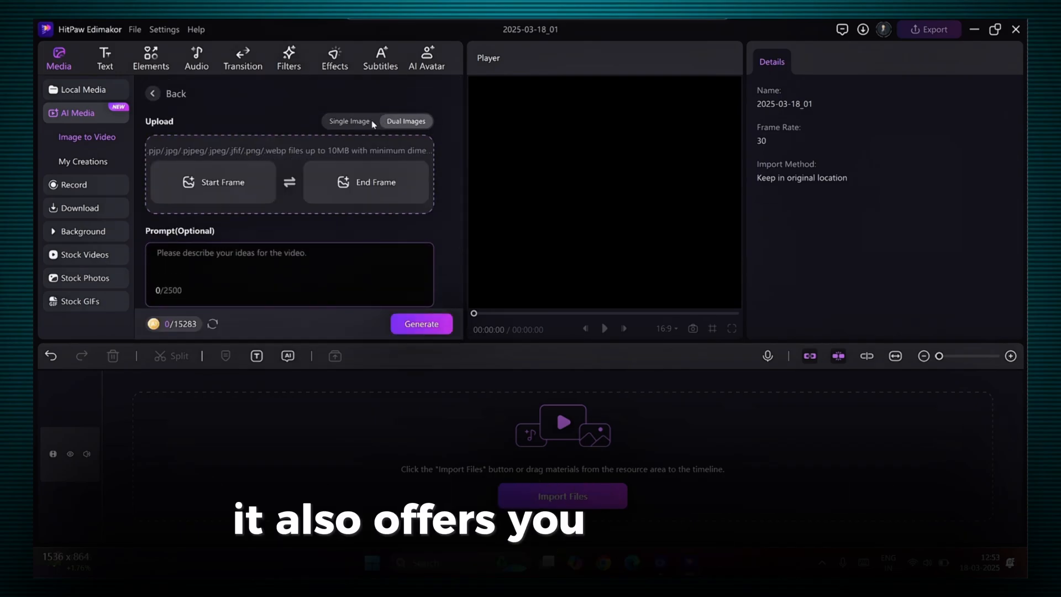
pyautogui.click(349, 121)
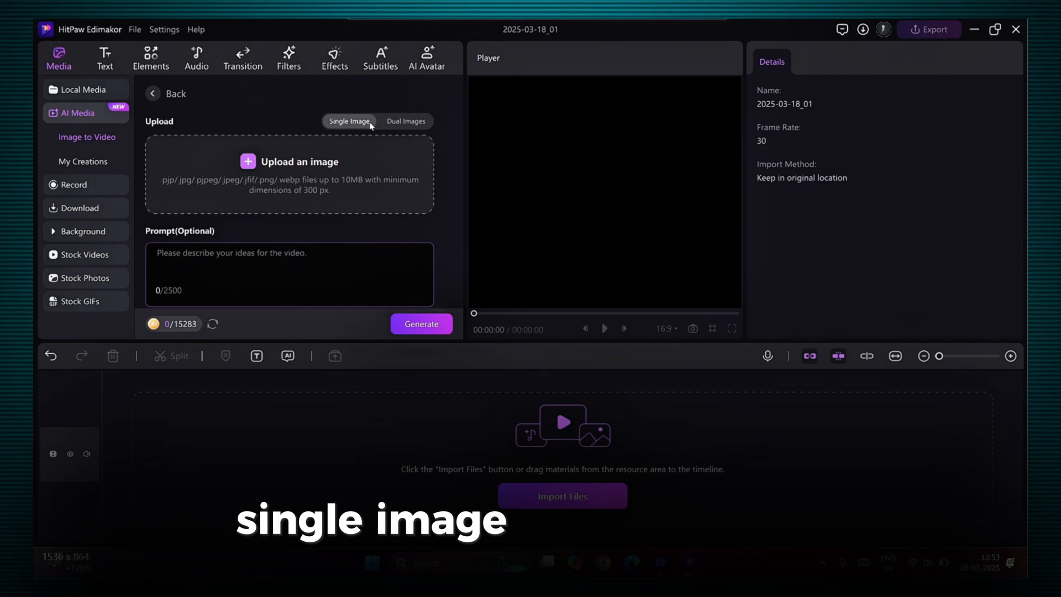
pyautogui.click(405, 121)
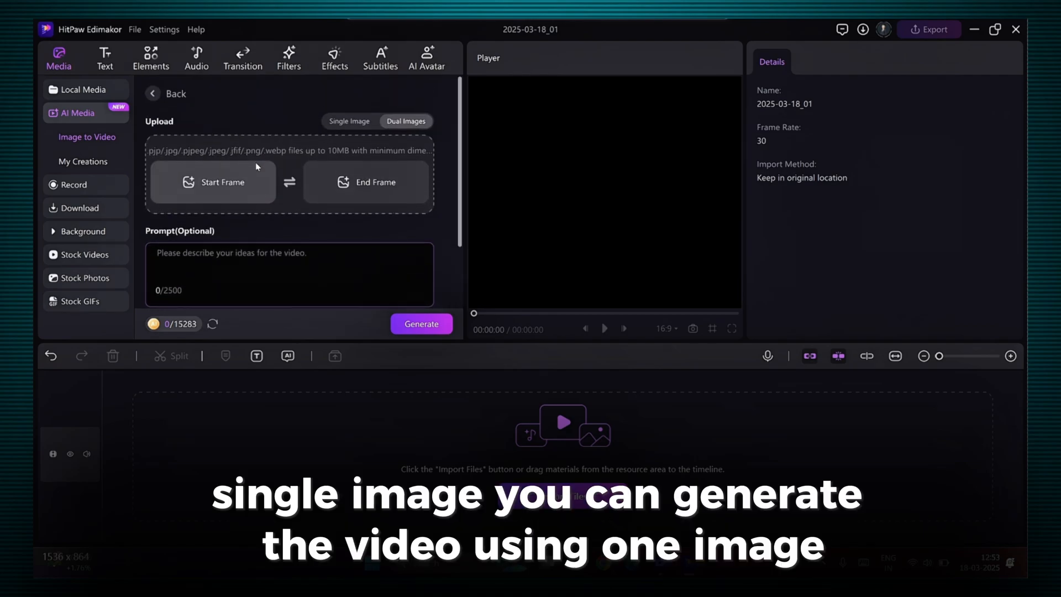
pyautogui.click(213, 182)
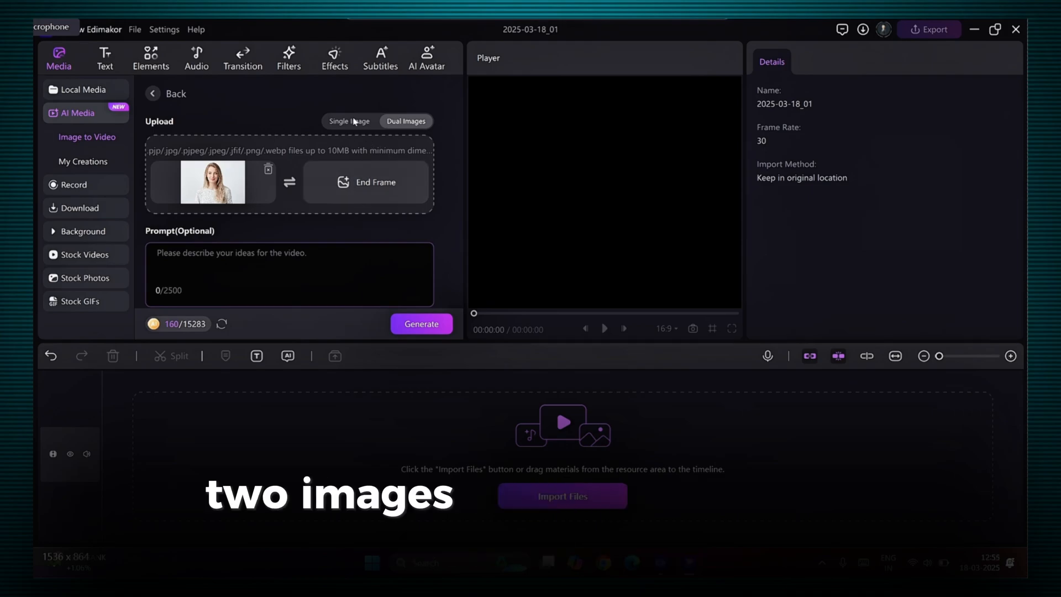
# In Single Image mode, enter a 'THIS GIRL' magic prompt and generate the apple clip
pyautogui.click(349, 121)
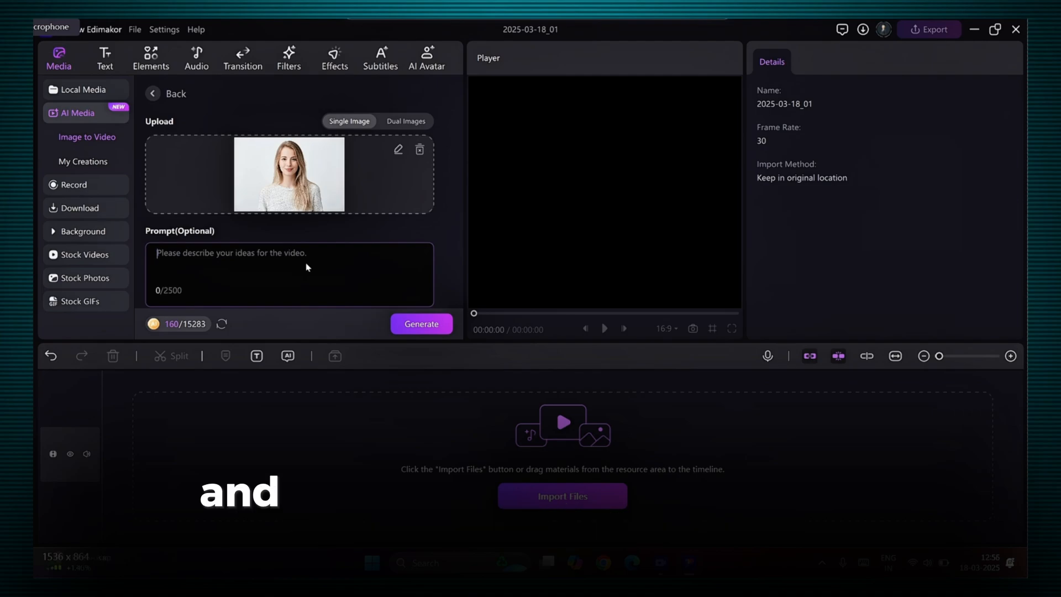
pyautogui.write('THIS GIRL PERFORMED SOME MAGIC AND CREATED AN APPLE')
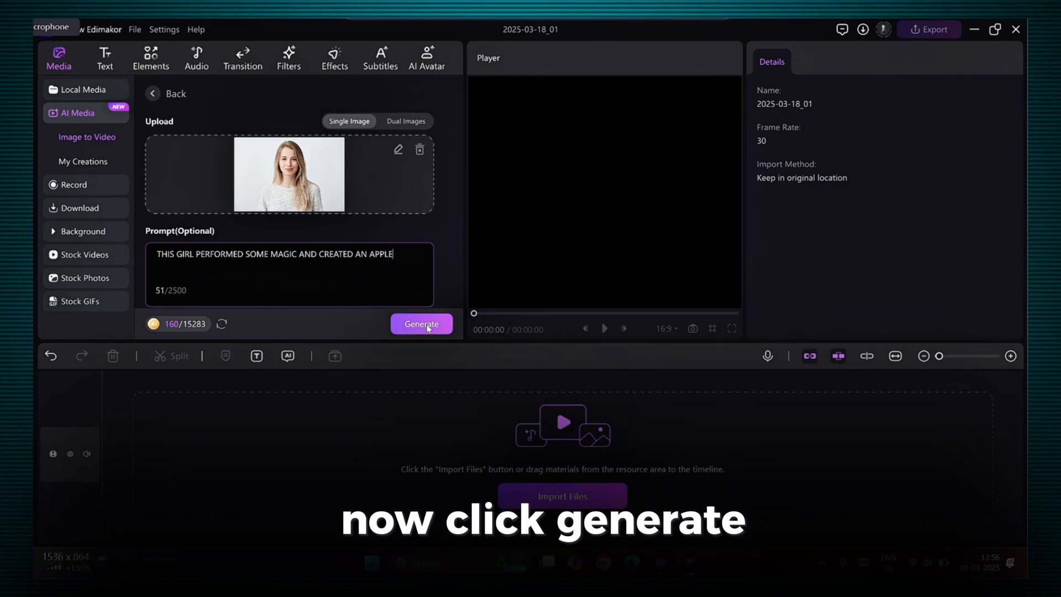
pyautogui.click(422, 323)
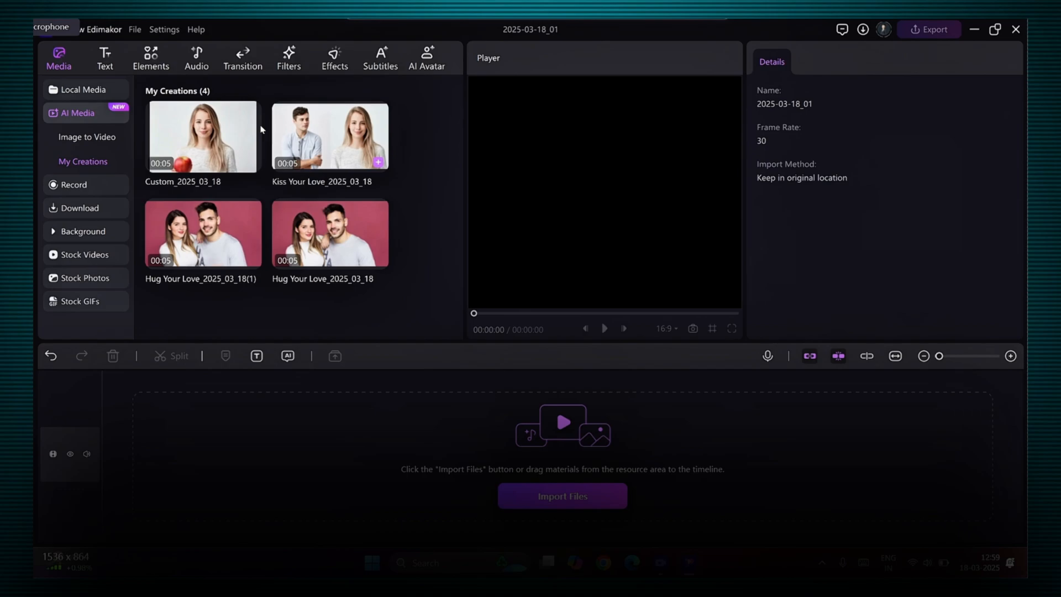